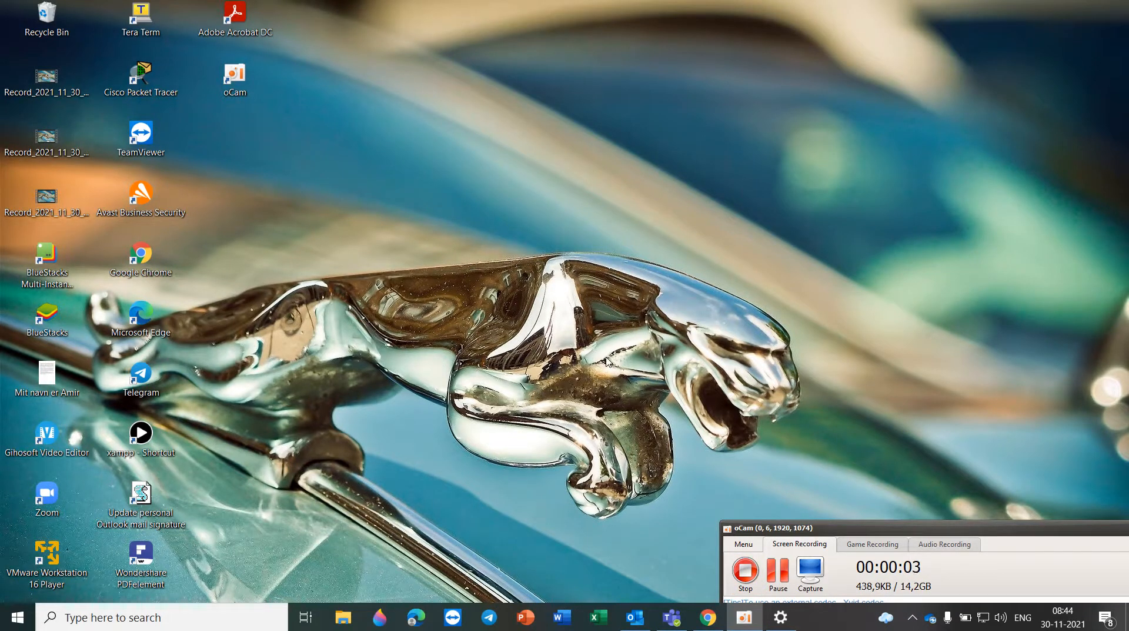
{"action": "mouse_move", "coordinate": [380, 200]}
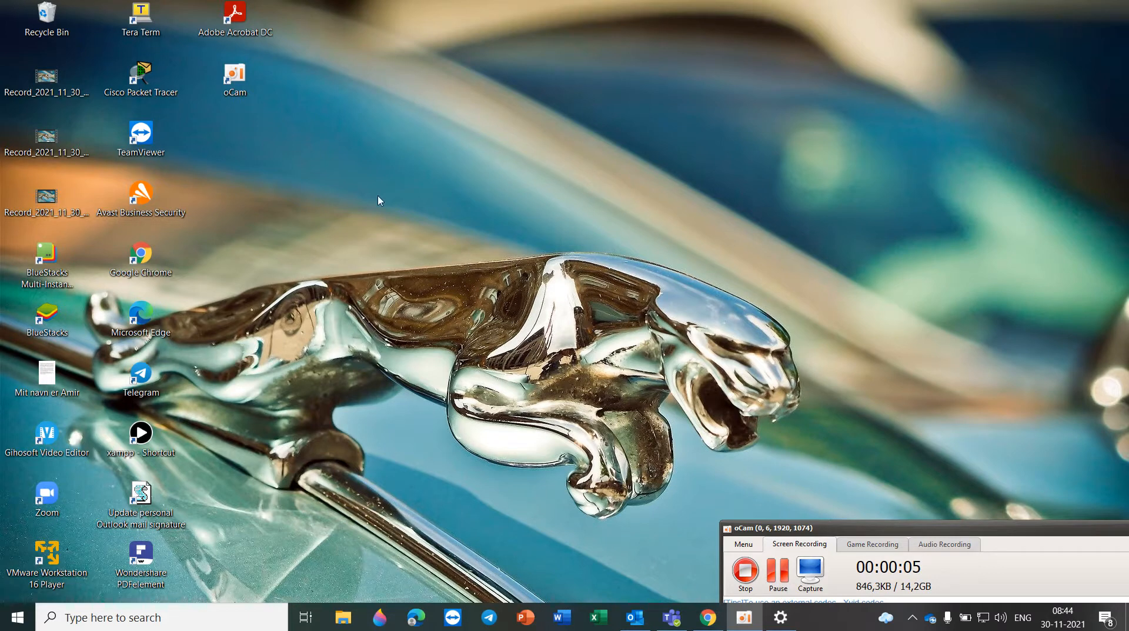
{"action": "mouse_move", "coordinate": [381, 176]}
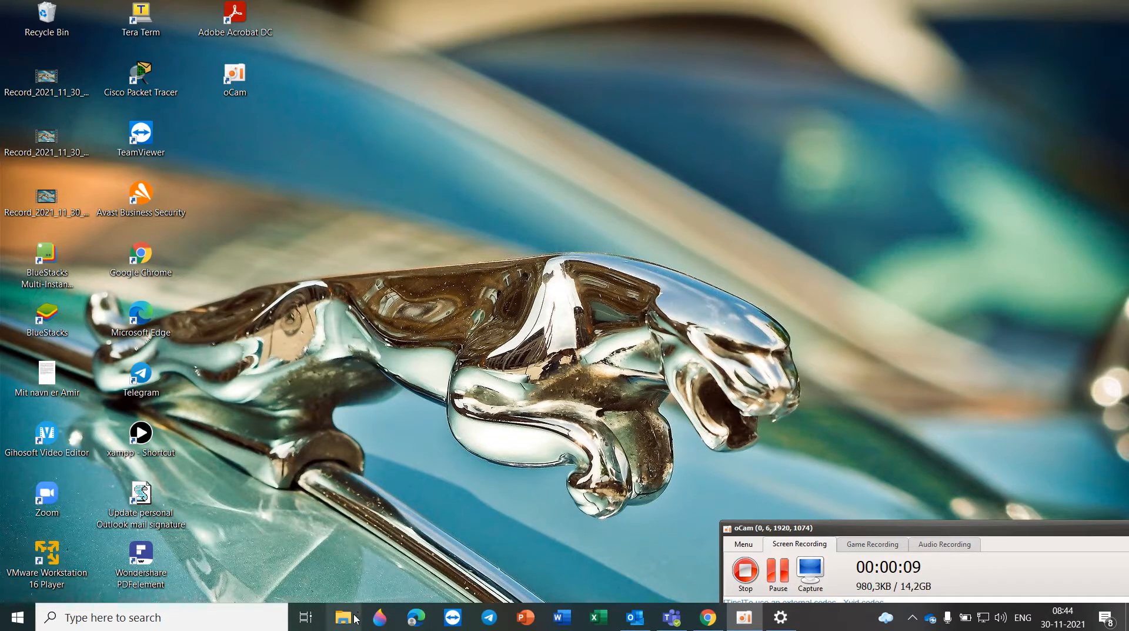
Navigate to Downloads > Telegram Desktop in File Explorer, showing its five files.
{"action": "left_click", "coordinate": [343, 617]}
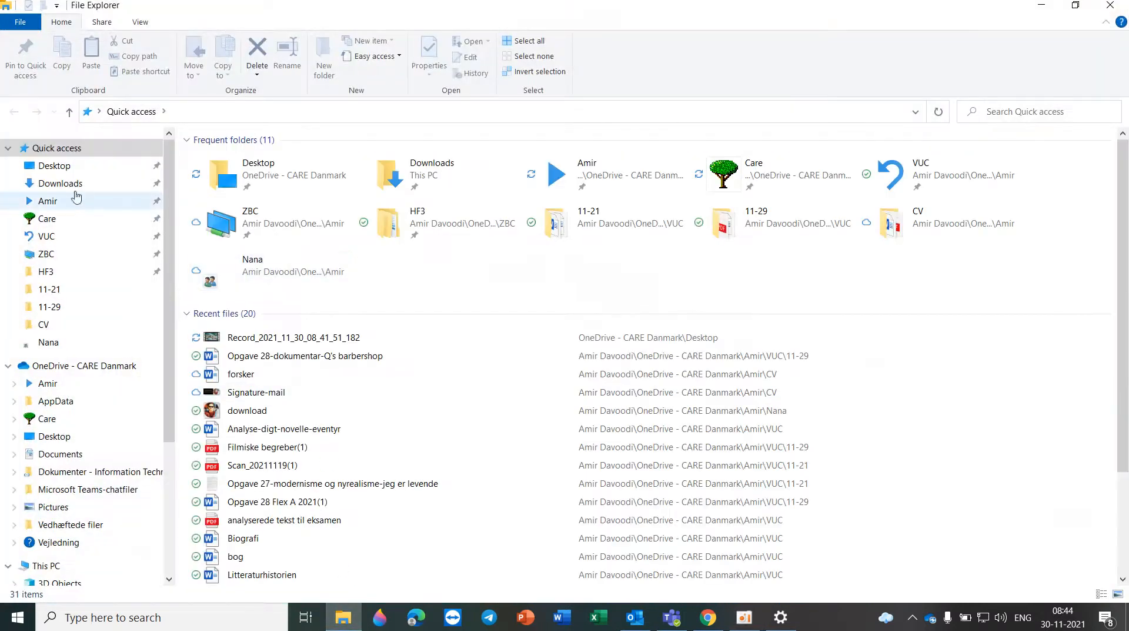
{"action": "left_click", "coordinate": [60, 183]}
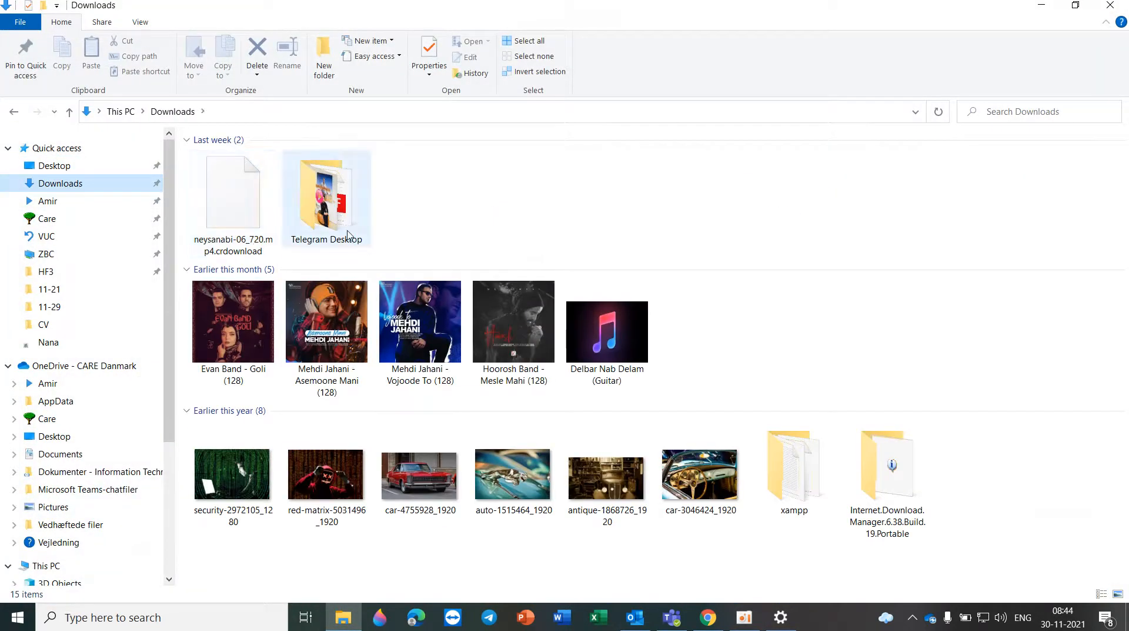
{"action": "double_click", "coordinate": [326, 183]}
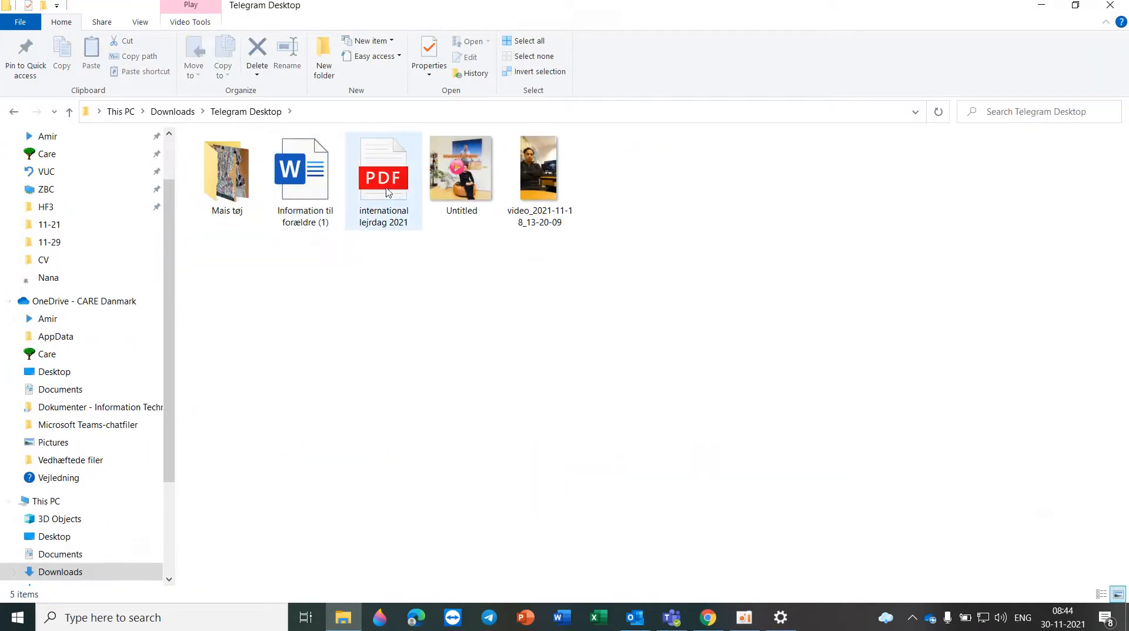
Open the international lejrdag 2021 PDF, which launches in Edge's PDF viewer.
{"action": "double_click", "coordinate": [383, 167]}
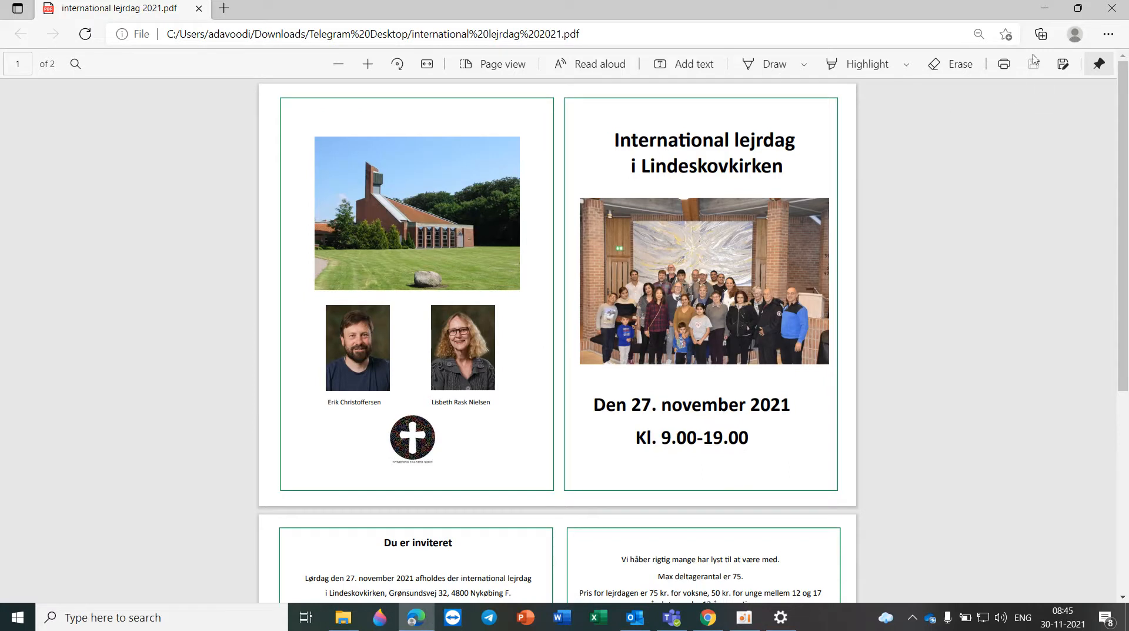
{"action": "mouse_move", "coordinate": [1048, 10]}
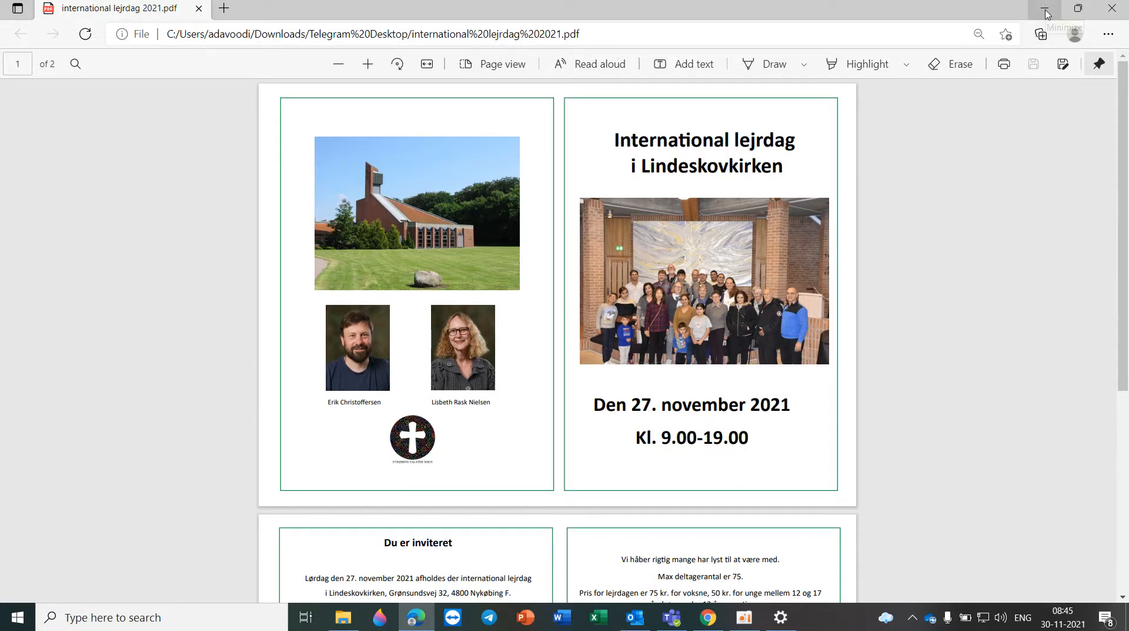
{"action": "mouse_move", "coordinate": [1047, 11]}
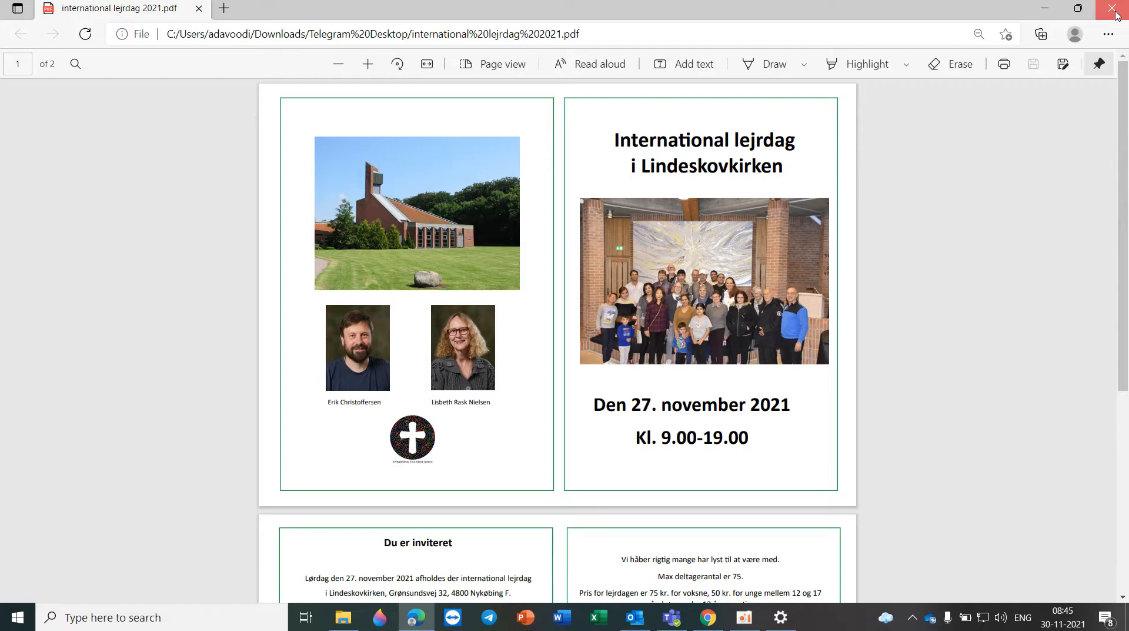
Close Edge and show the Properties of the international lejrdag 2021 PDF.
{"action": "left_click", "coordinate": [1118, 9]}
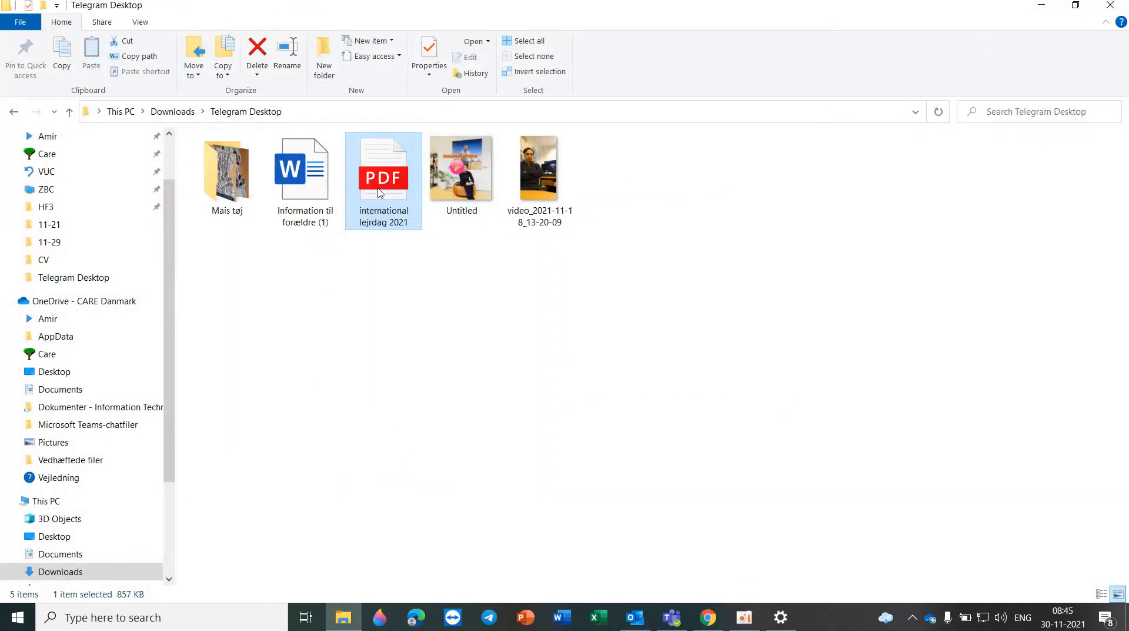
{"action": "mouse_move", "coordinate": [382, 180]}
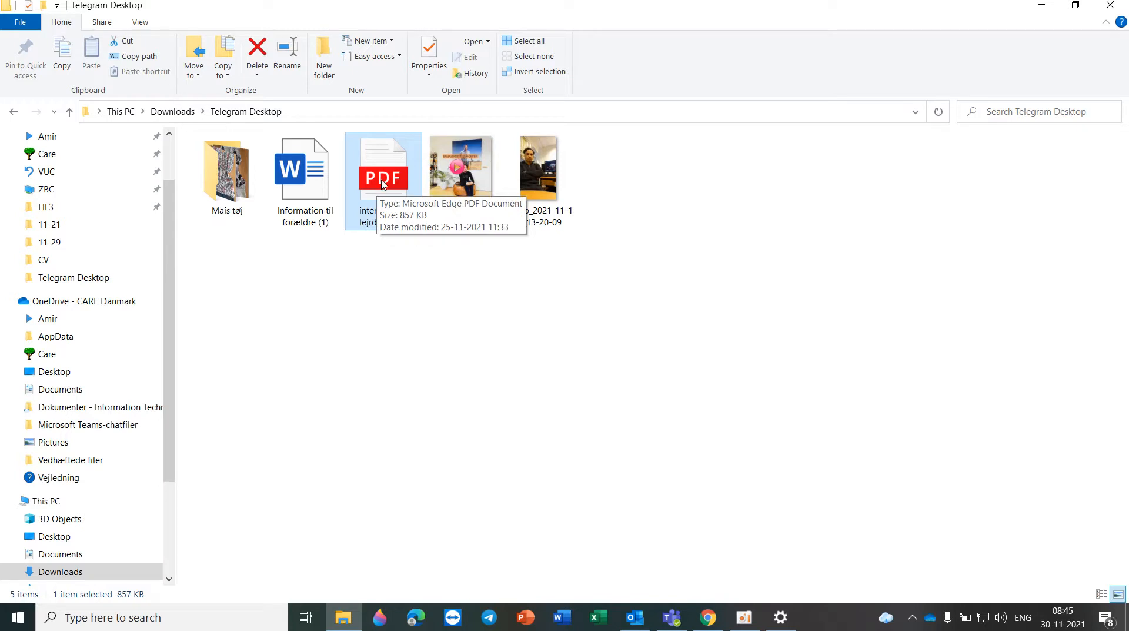
{"action": "right_click", "coordinate": [382, 178]}
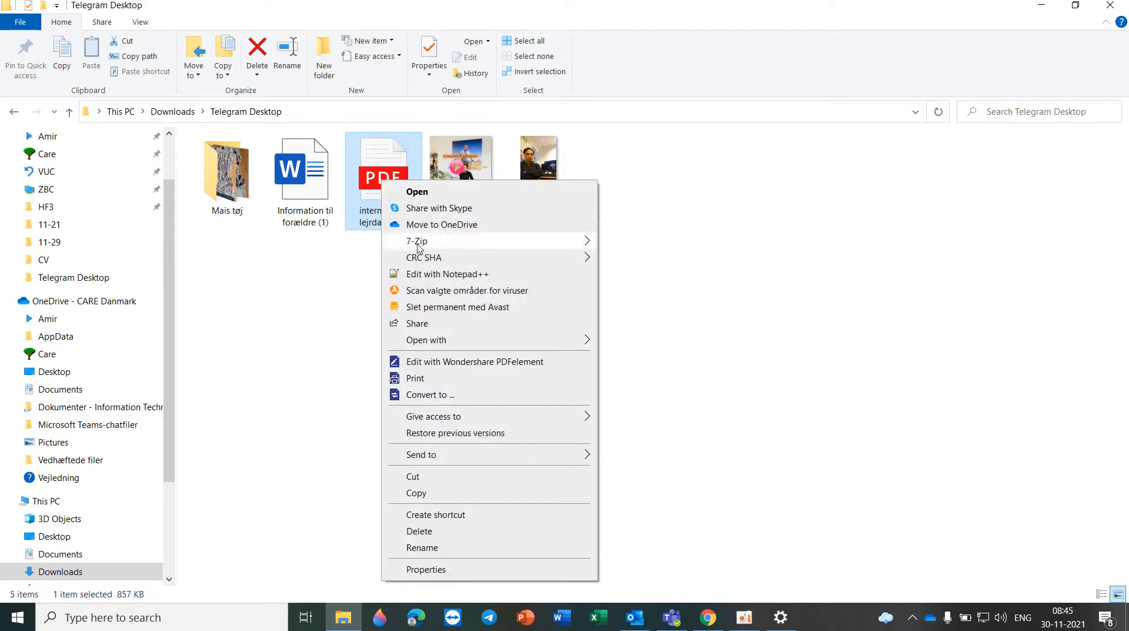
{"action": "mouse_move", "coordinate": [443, 574]}
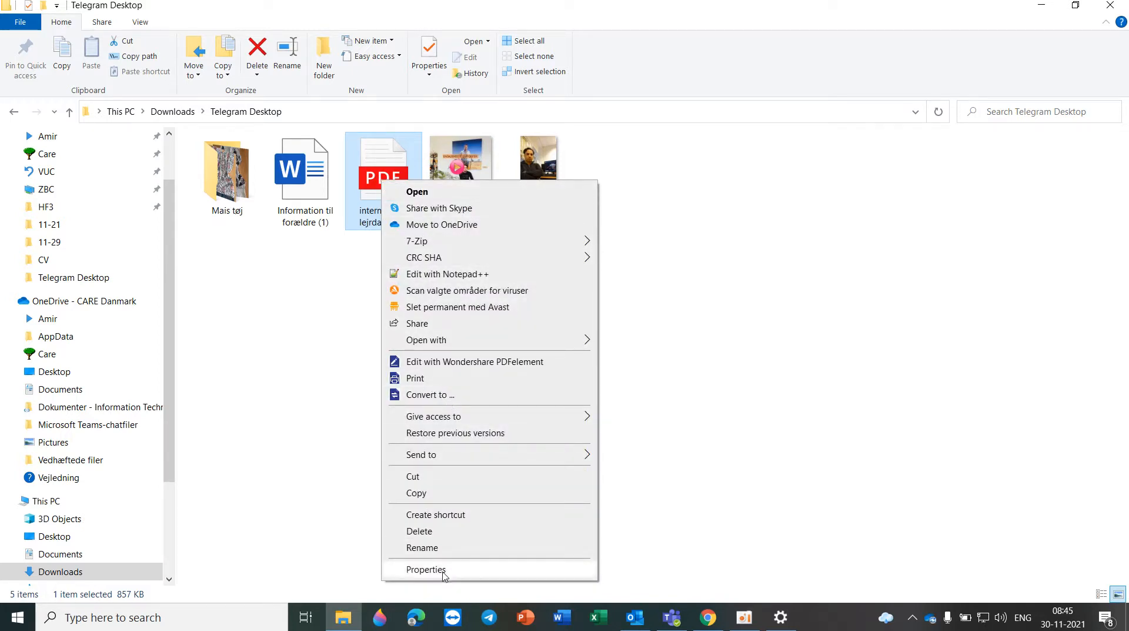
{"action": "left_click", "coordinate": [426, 569]}
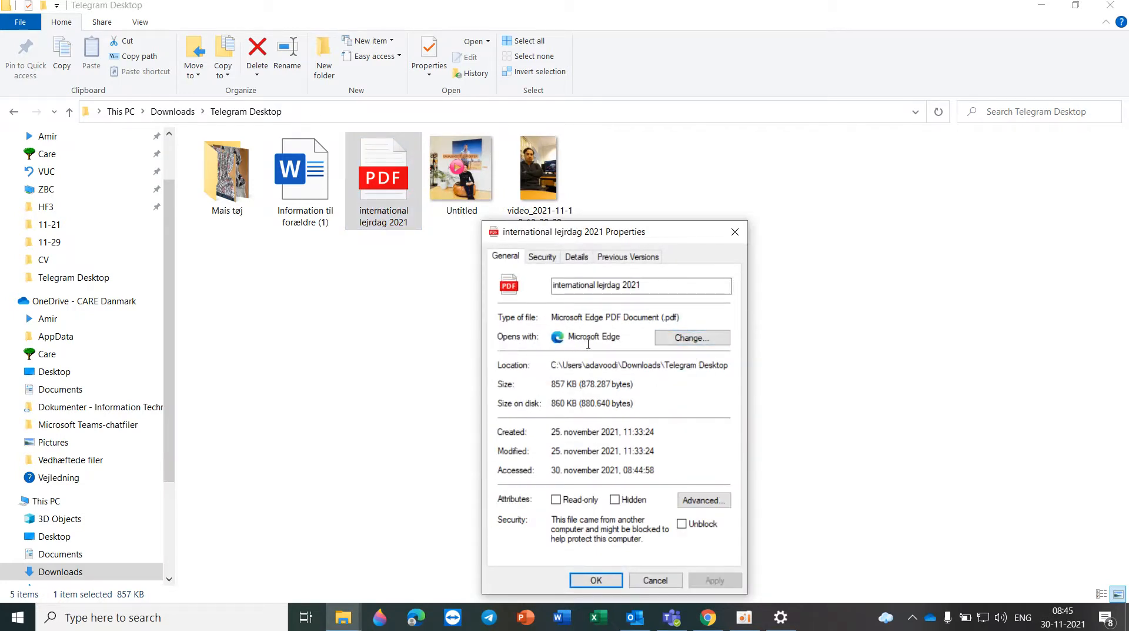
Set Adobe Acrobat DC as the default PDF app and reopen the PDF in Acrobat Reader.
{"action": "left_click", "coordinate": [689, 338]}
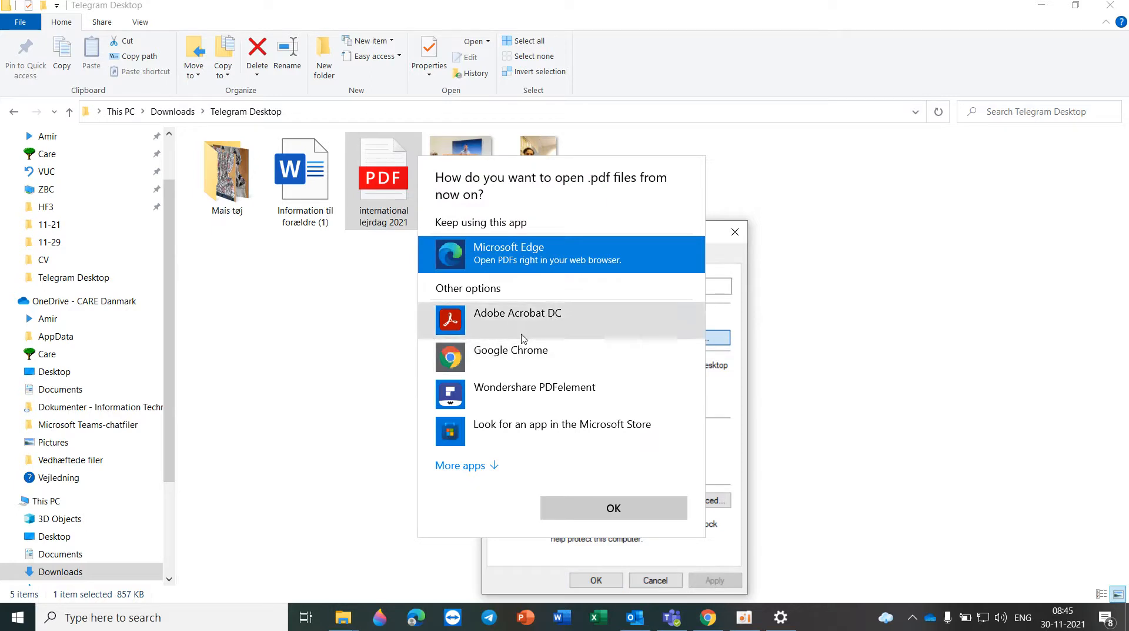
{"action": "left_click", "coordinate": [518, 319]}
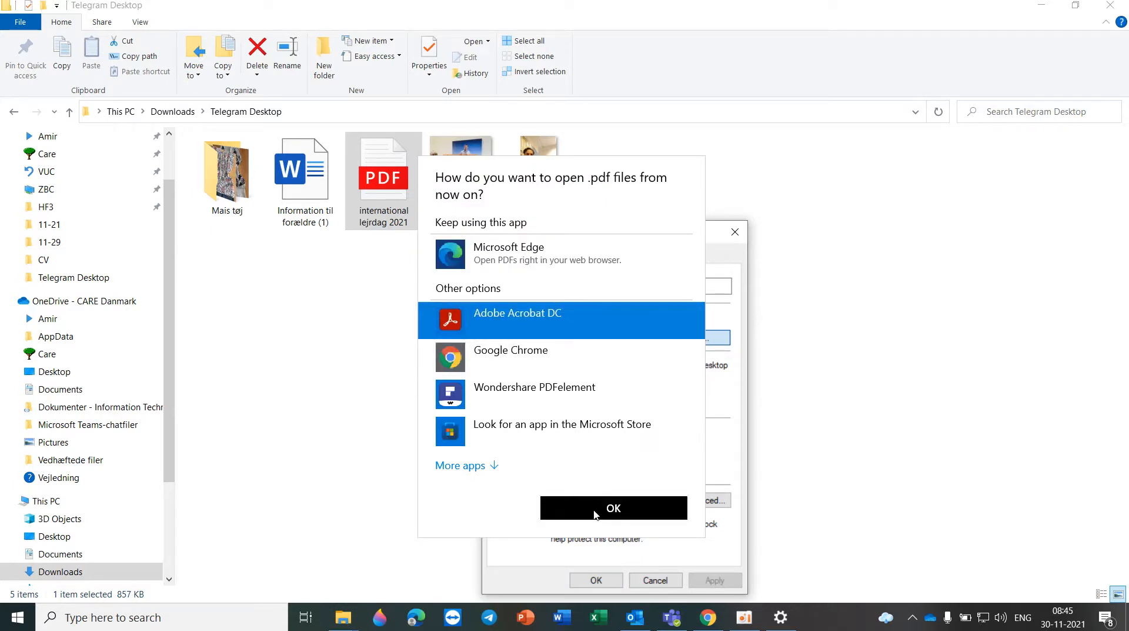
{"action": "mouse_move", "coordinate": [556, 507]}
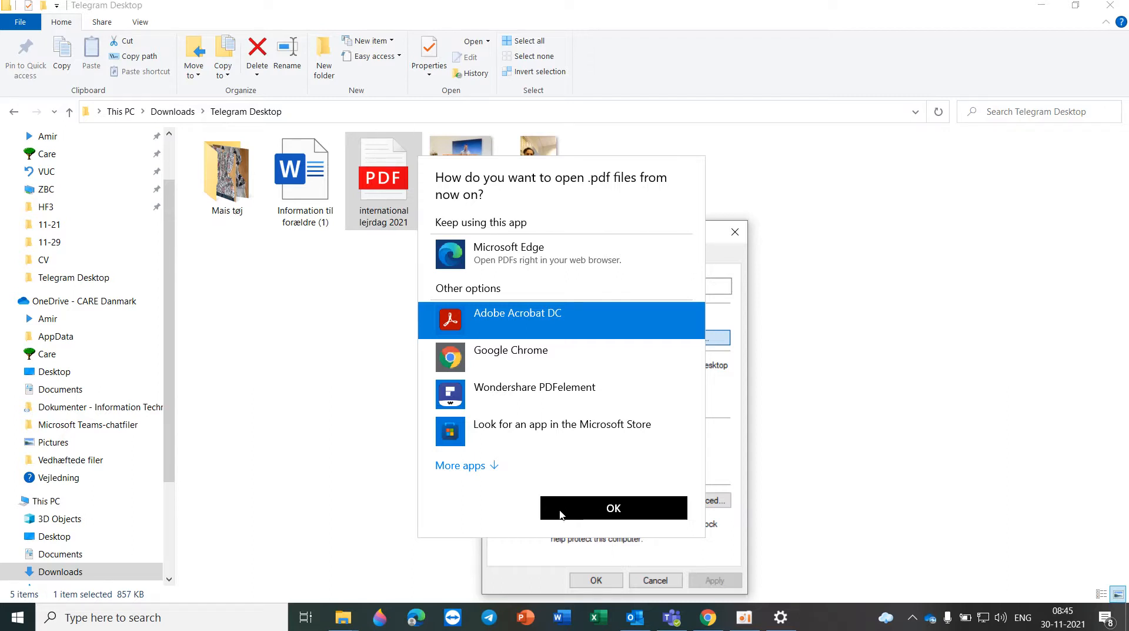
{"action": "mouse_move", "coordinate": [572, 512]}
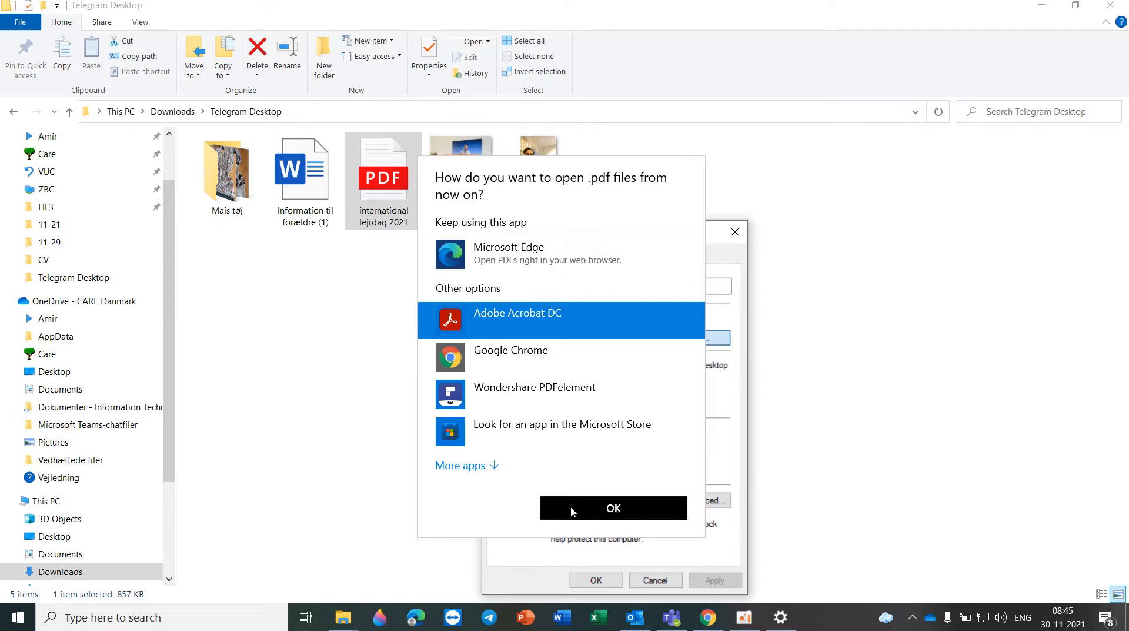
{"action": "left_click", "coordinate": [613, 507]}
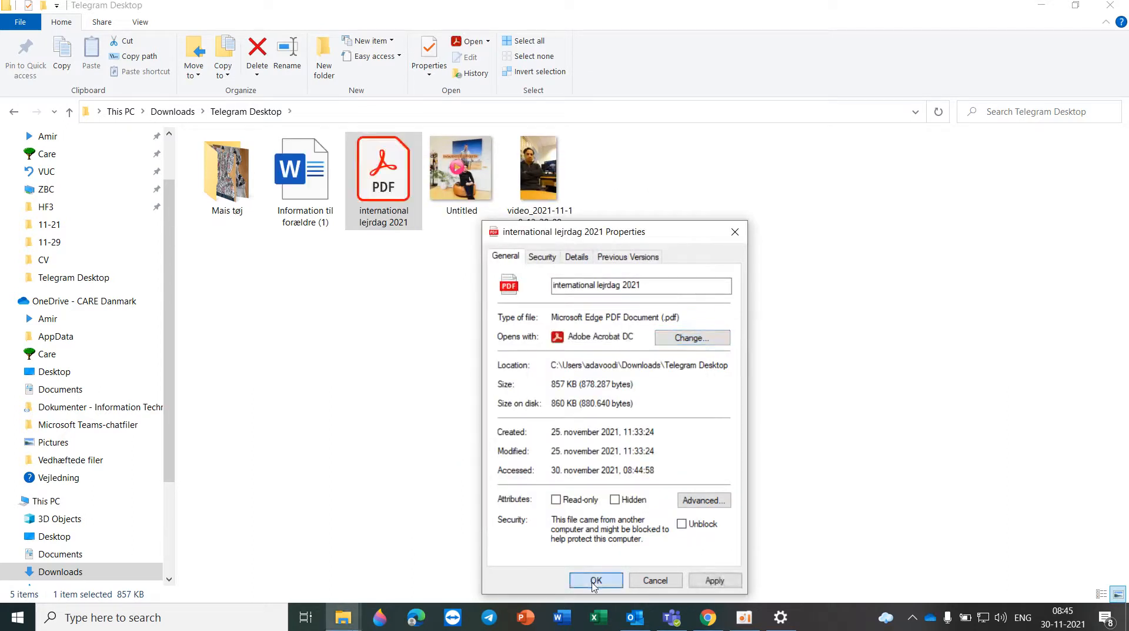
{"action": "left_click", "coordinate": [596, 580]}
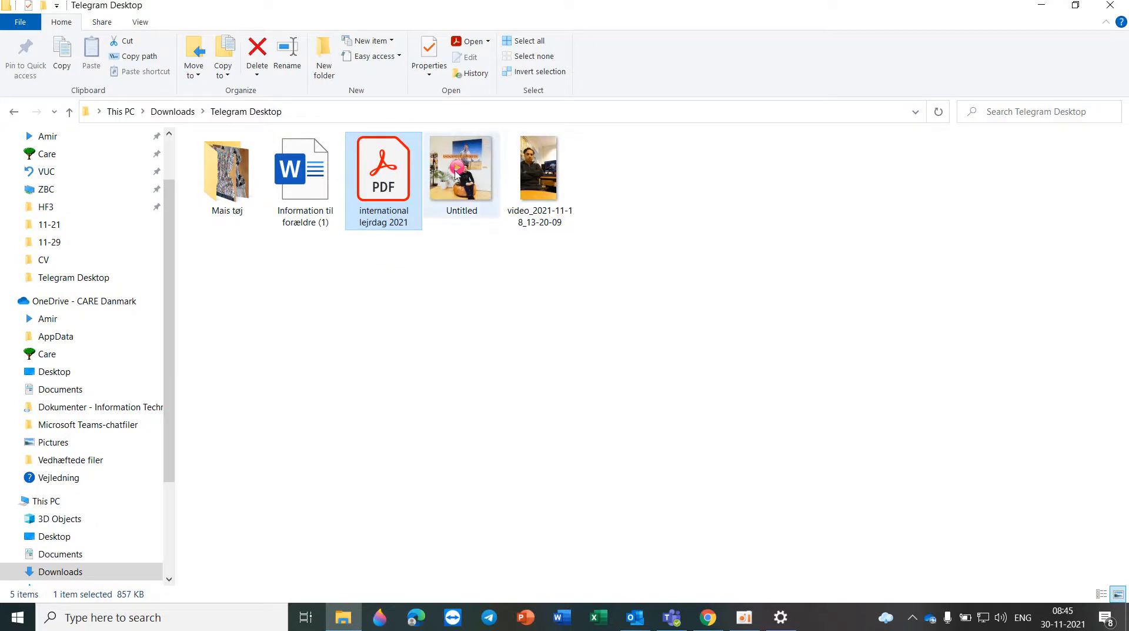
{"action": "double_click", "coordinate": [383, 167]}
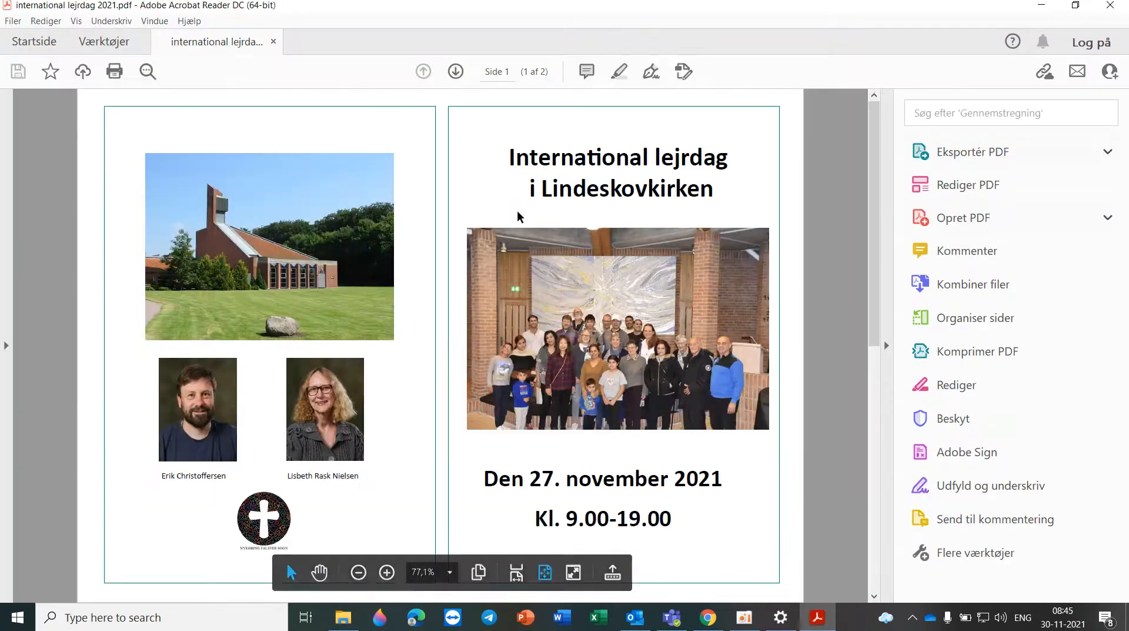
{"action": "mouse_move", "coordinate": [872, 339]}
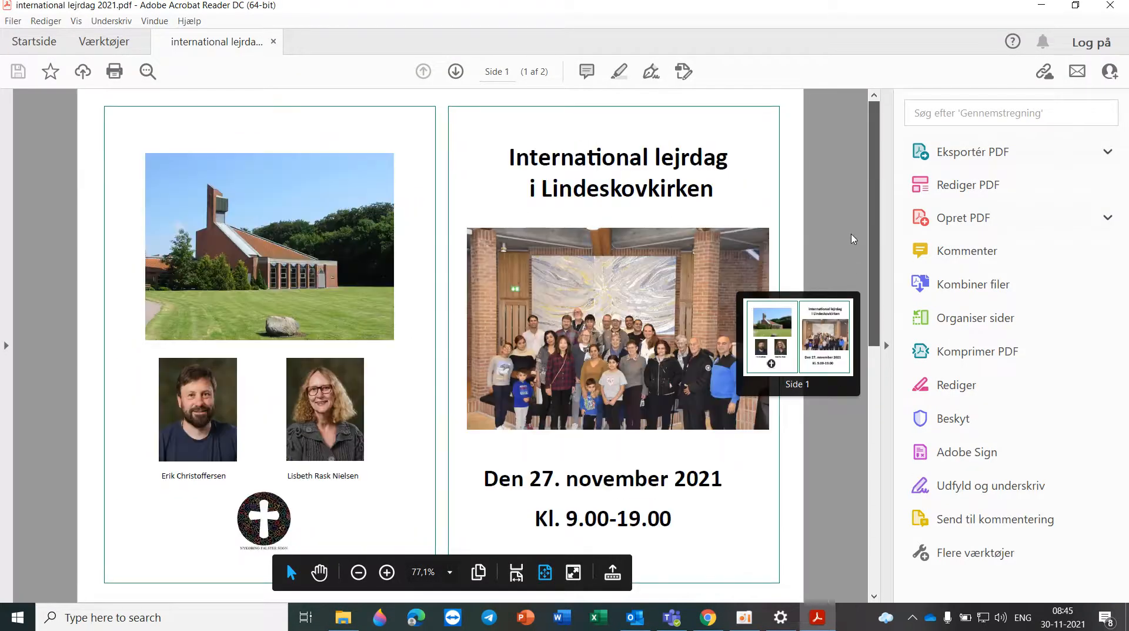